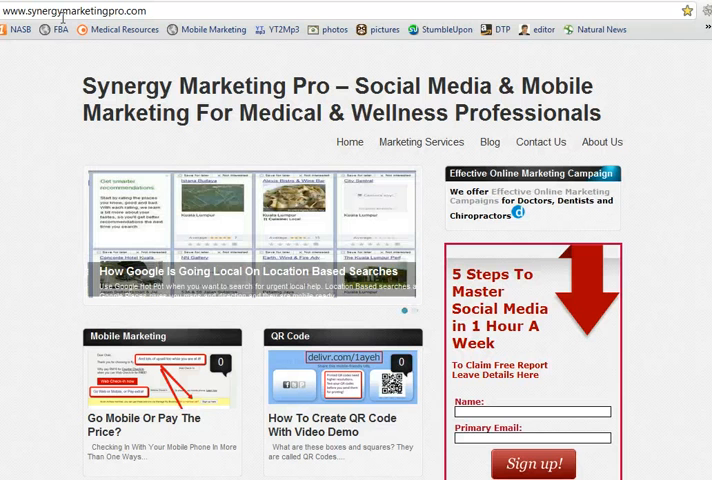
mouse_move(22, 84)
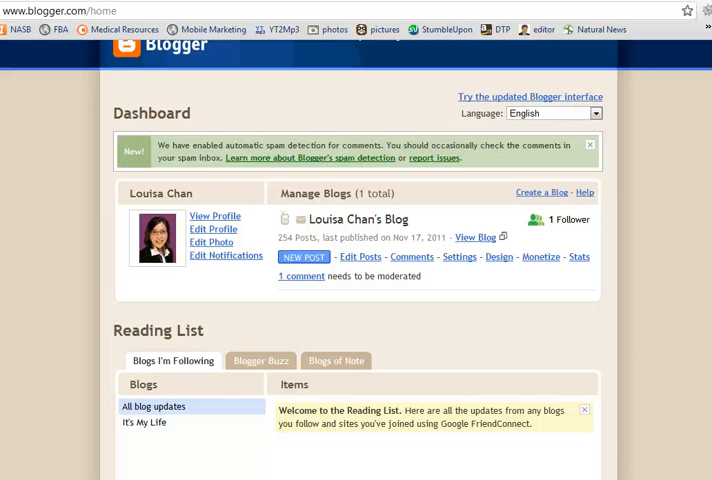
mouse_move(168, 140)
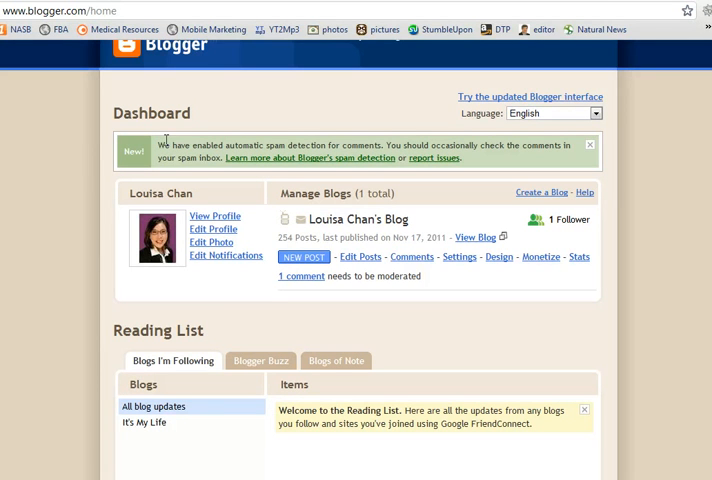
mouse_move(360, 56)
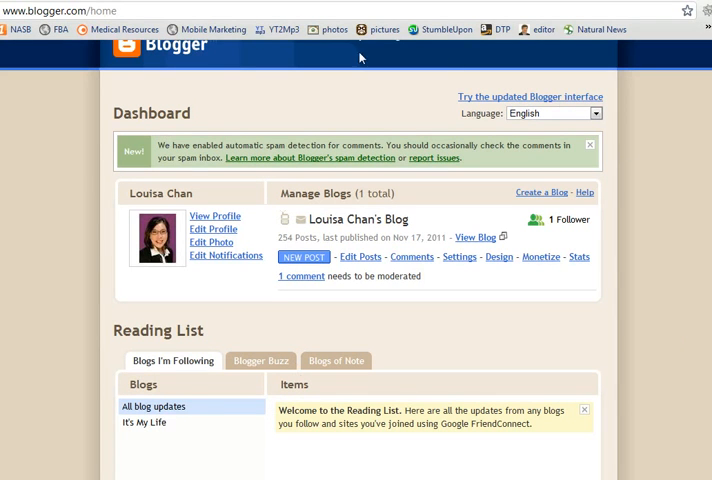
mouse_move(68, 84)
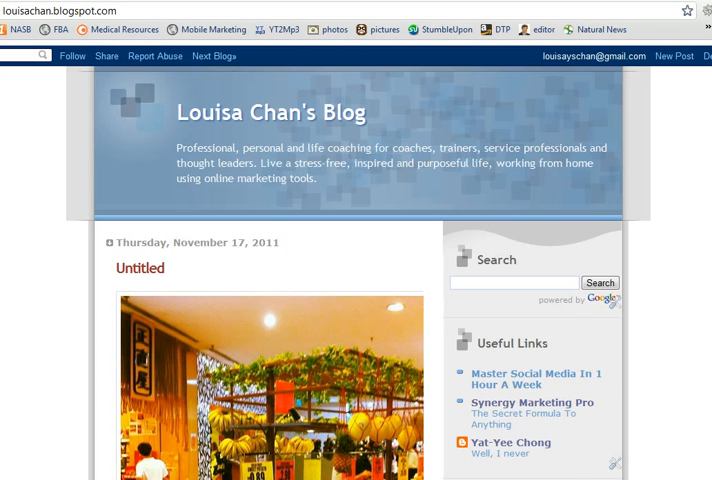
mouse_move(62, 320)
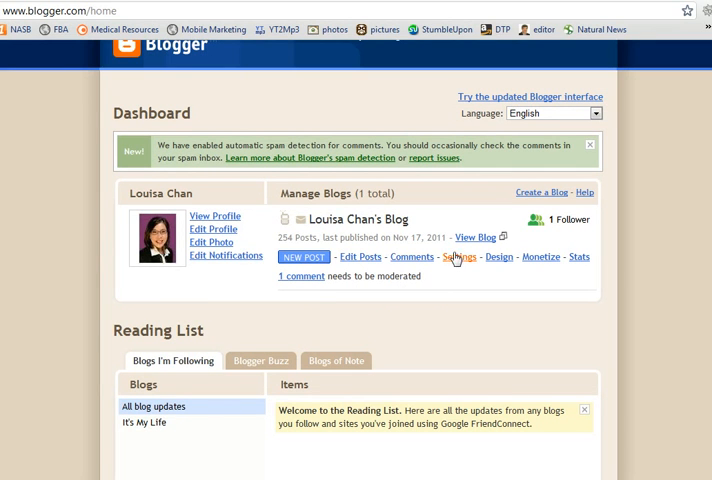
Go to the blog's Settings and show its Email & Mobile options.
click(460, 256)
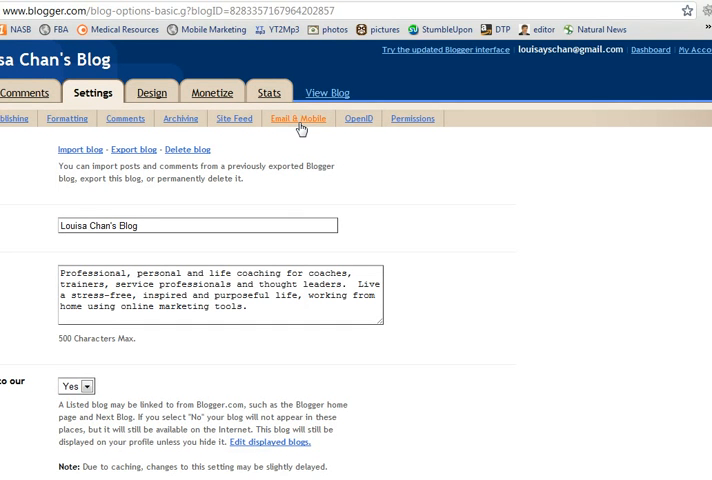
click(298, 118)
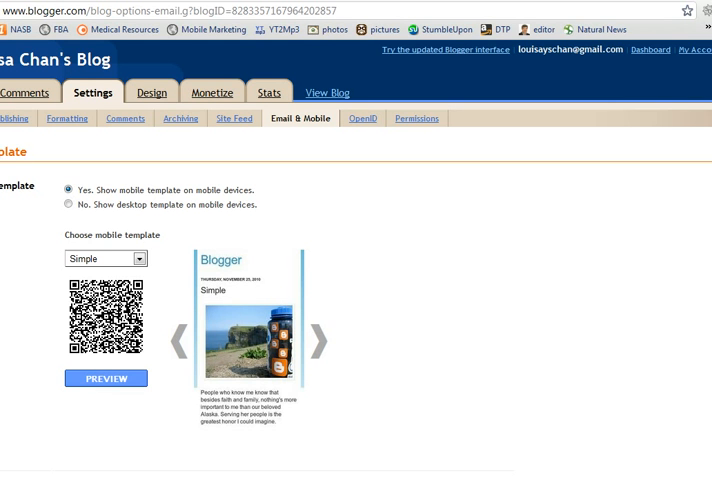
click(104, 258)
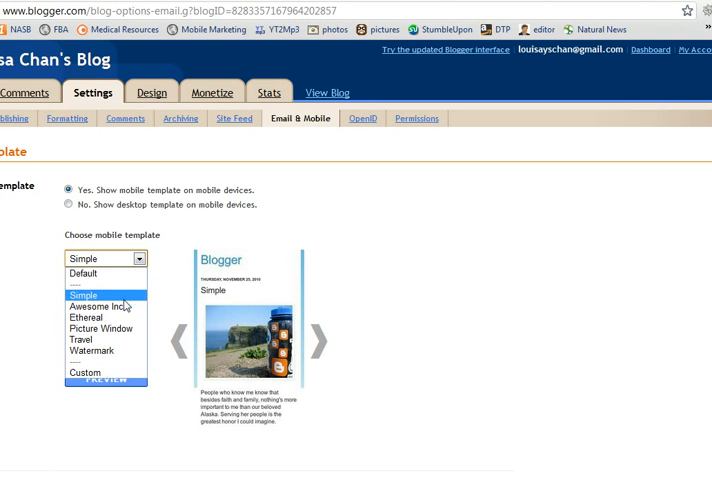
click(104, 294)
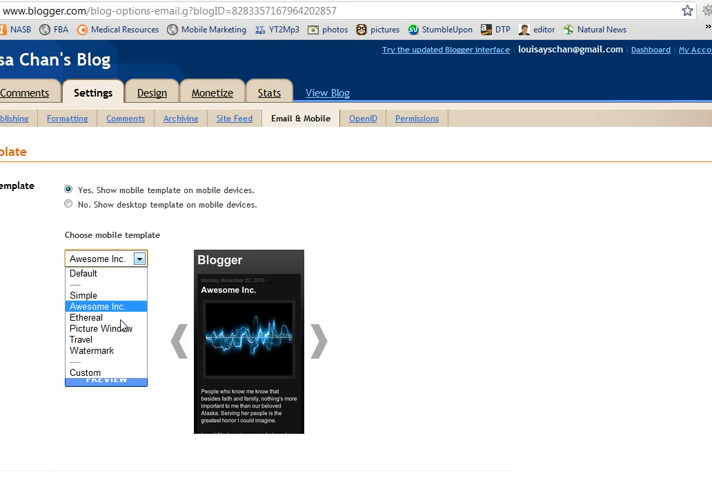
click(90, 316)
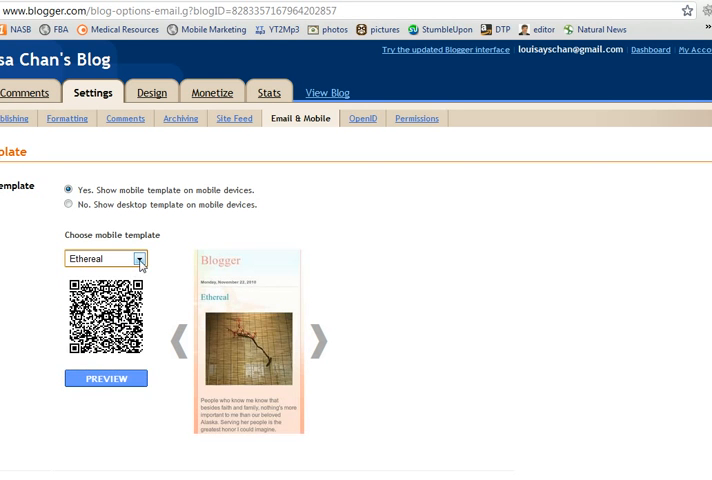
click(104, 258)
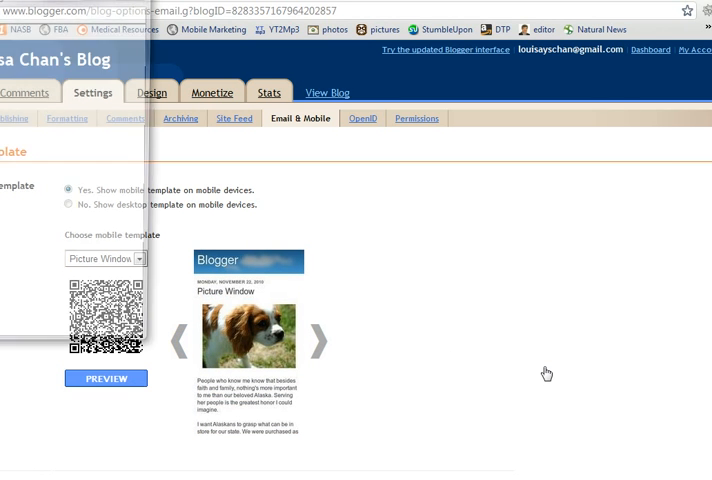
click(106, 378)
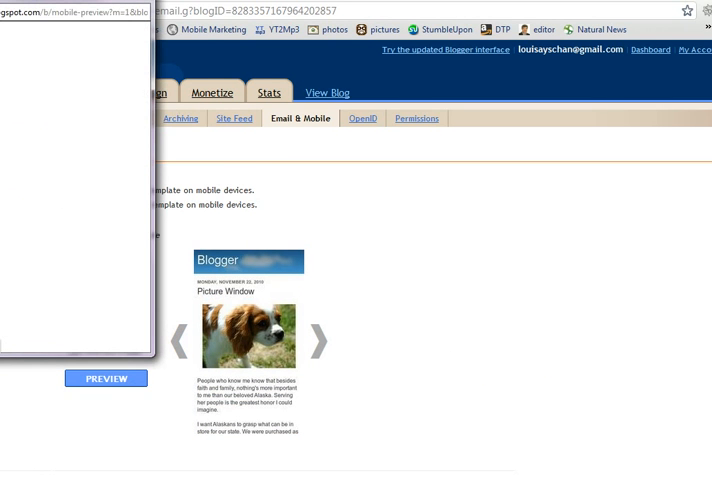
click(104, 378)
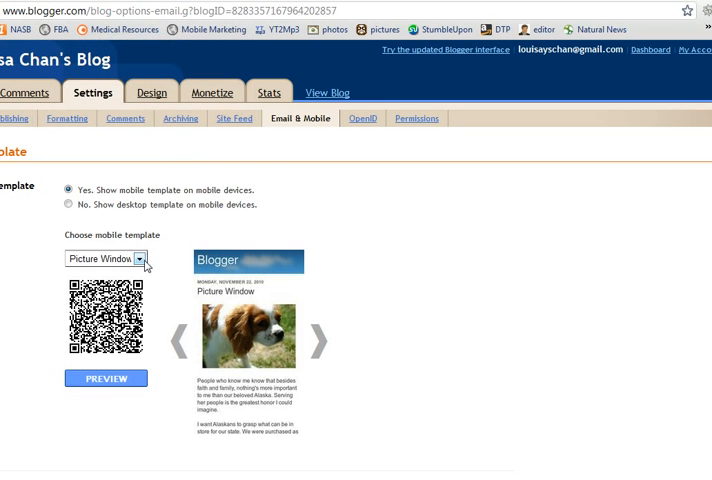
click(104, 258)
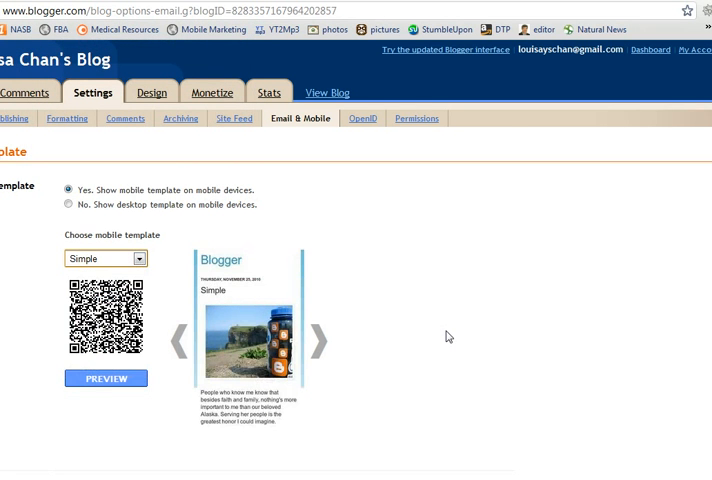
Save the Simple mobile template setting and view Louisa Chan's Blog.
scroll(down, 3)
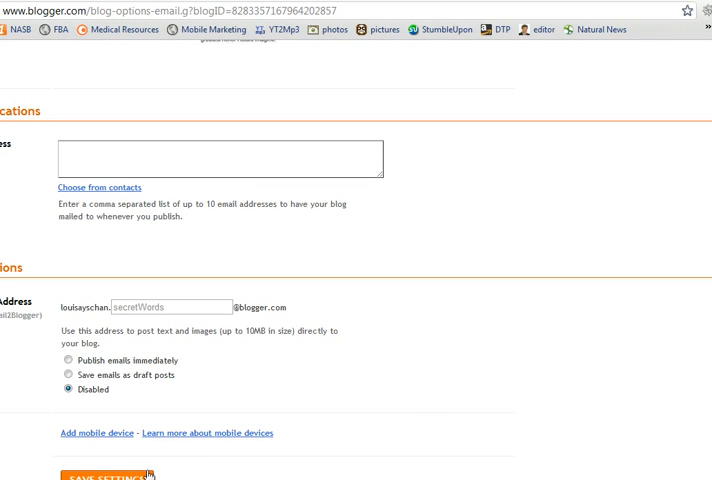
click(100, 476)
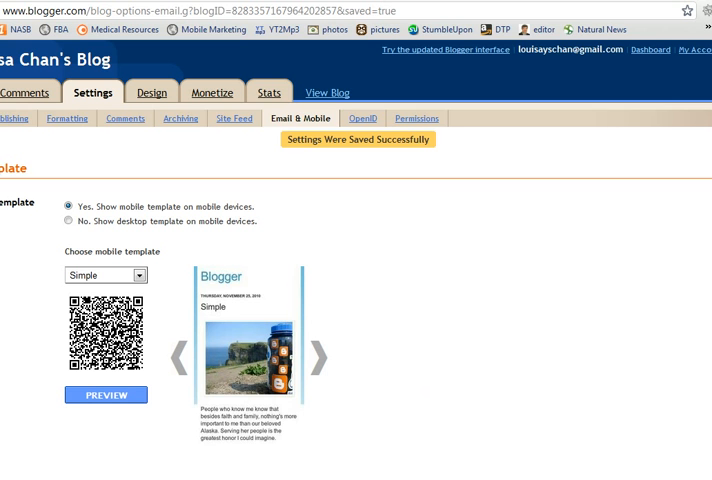
click(328, 92)
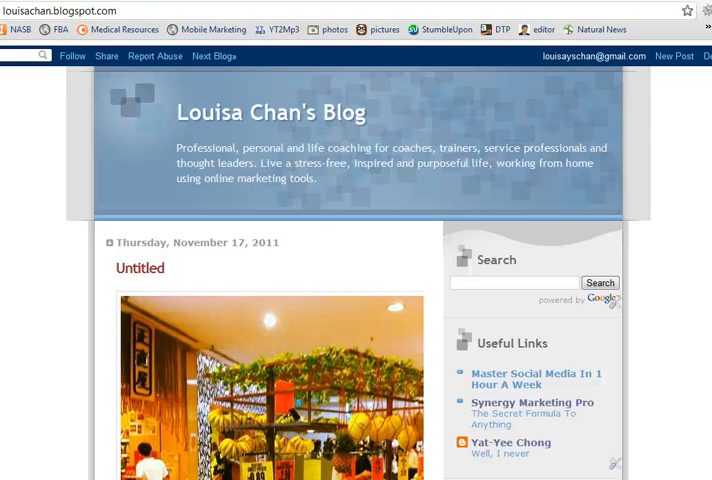
Bring up the synergymarketingpro.com homepage with its social and mobile marketing articles.
click(532, 402)
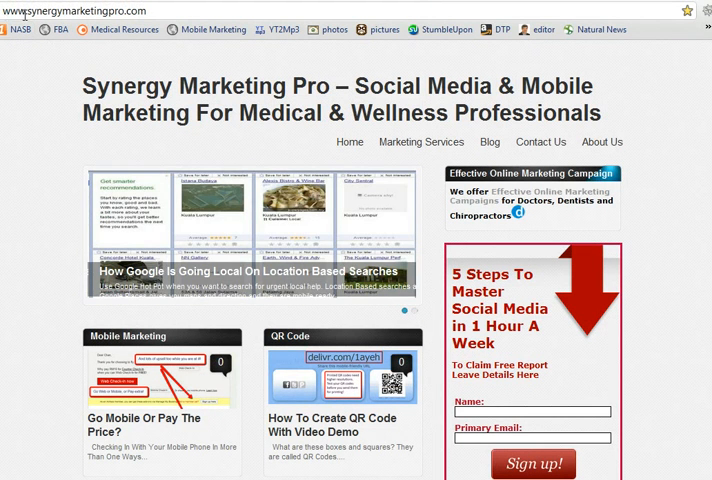
mouse_move(120, 28)
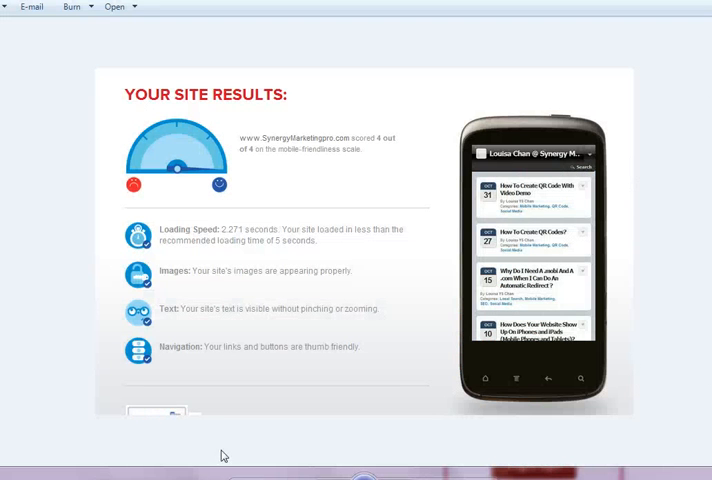
mouse_move(496, 288)
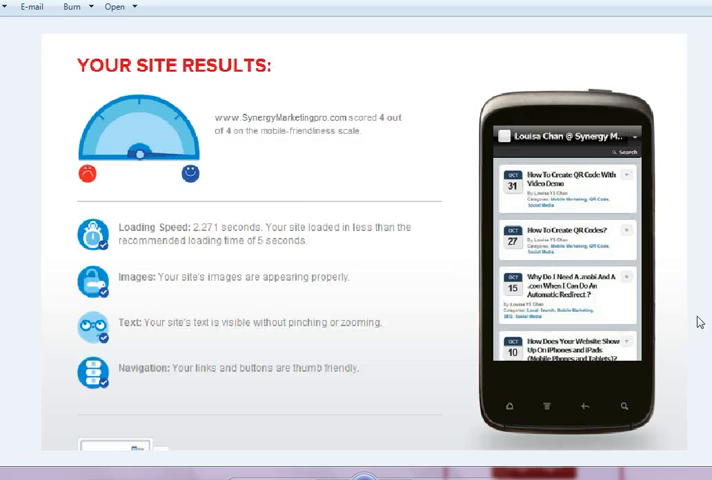
Review the m.synergymarketingpro.com test result scoring 4 out of 4, loading in about 3 seconds.
scroll(down, 3)
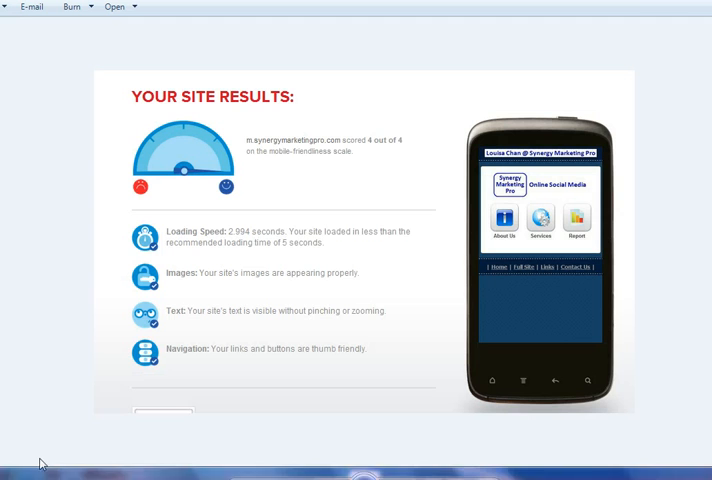
mouse_move(704, 340)
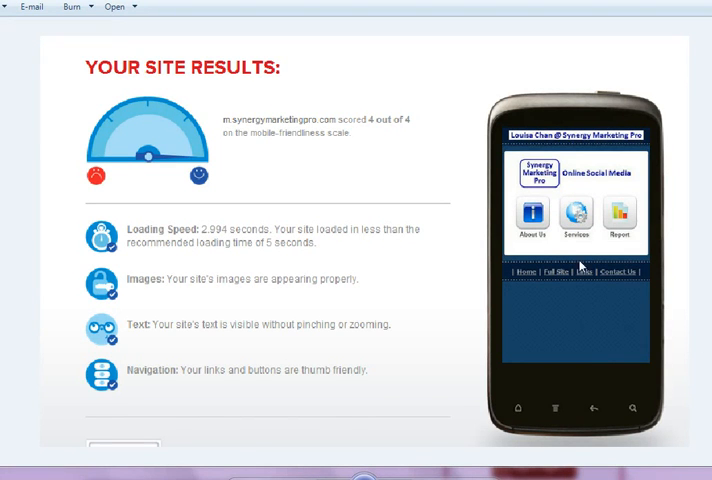
mouse_move(584, 232)
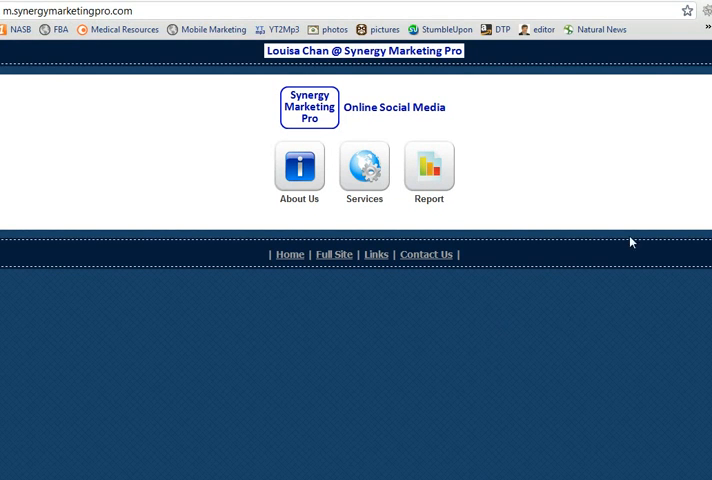
mouse_move(490, 320)
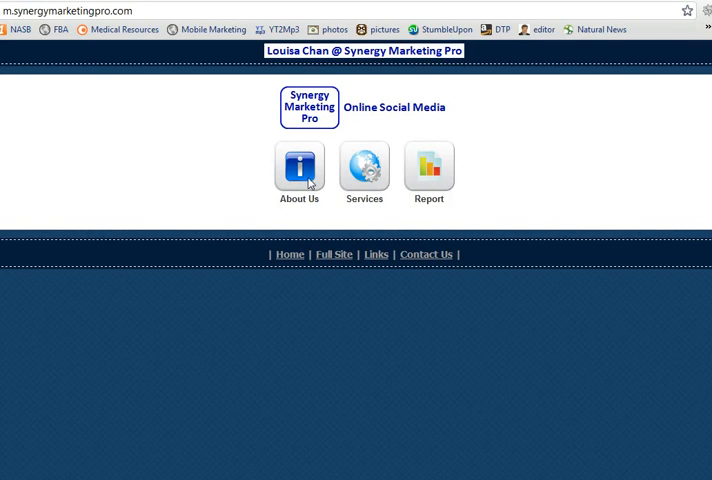
Browse the mobile site's About Us and free report pages, returning home after each.
click(300, 168)
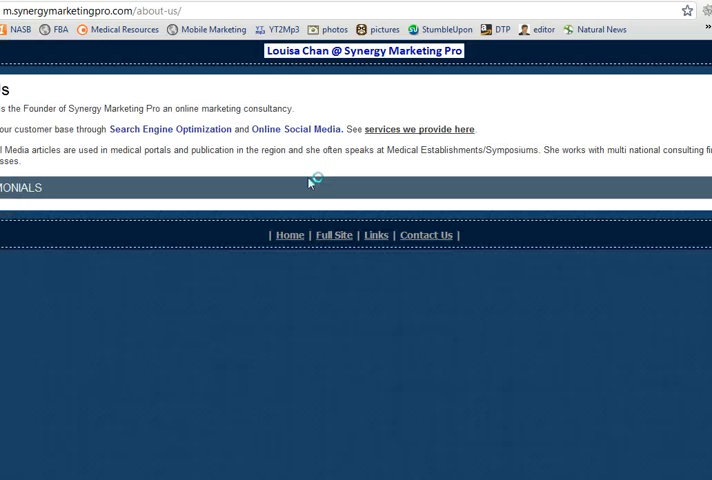
mouse_move(480, 200)
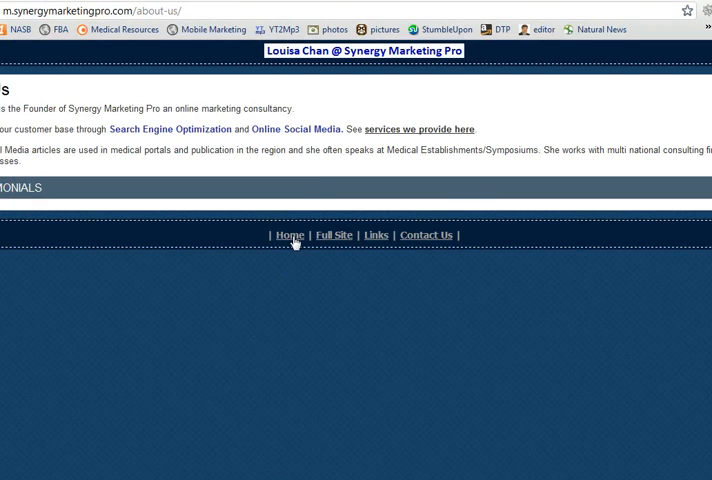
click(290, 236)
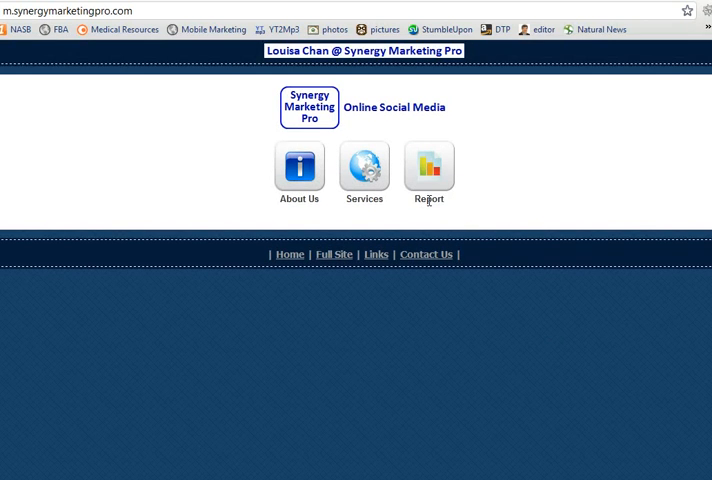
click(428, 168)
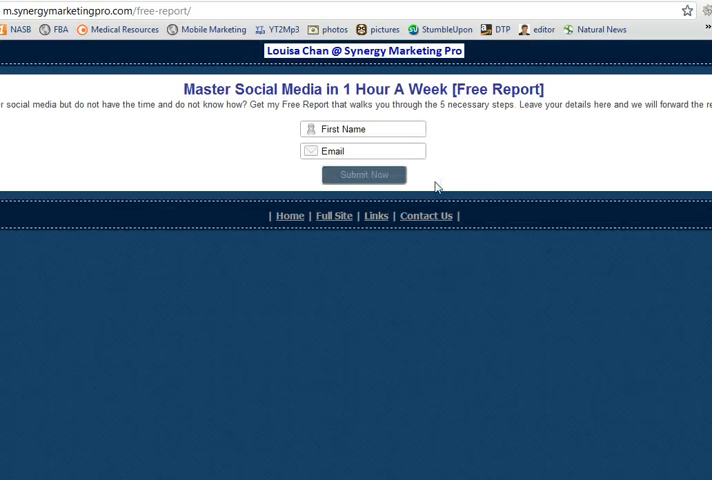
click(364, 174)
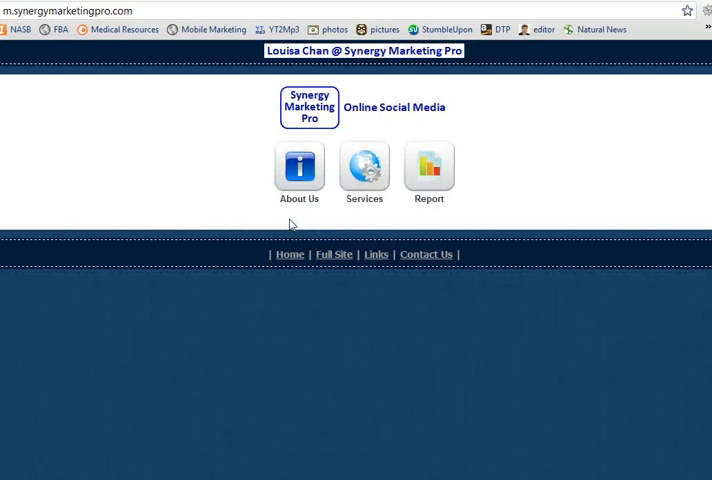
Return to the saved Blogger settings and then to Louisa Chan's Blog.
click(334, 254)
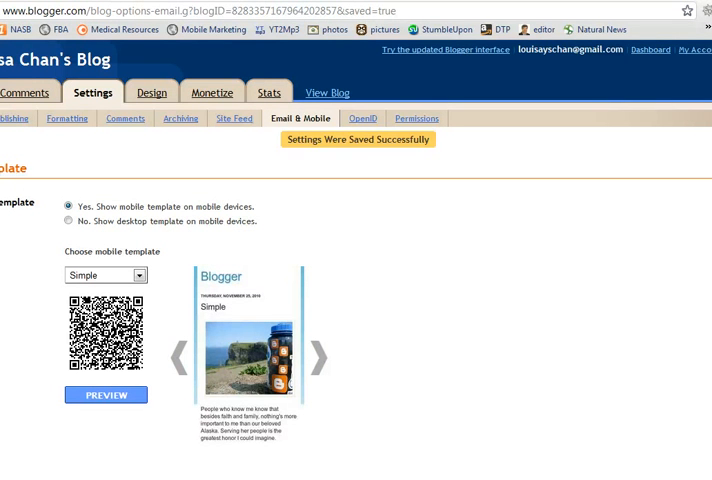
click(328, 92)
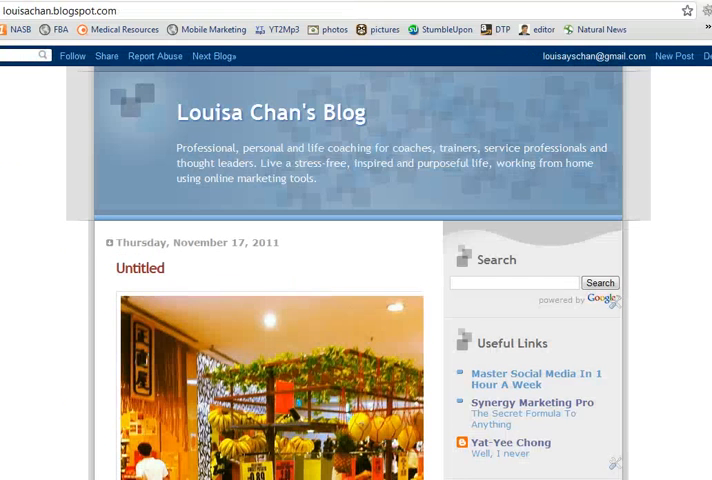